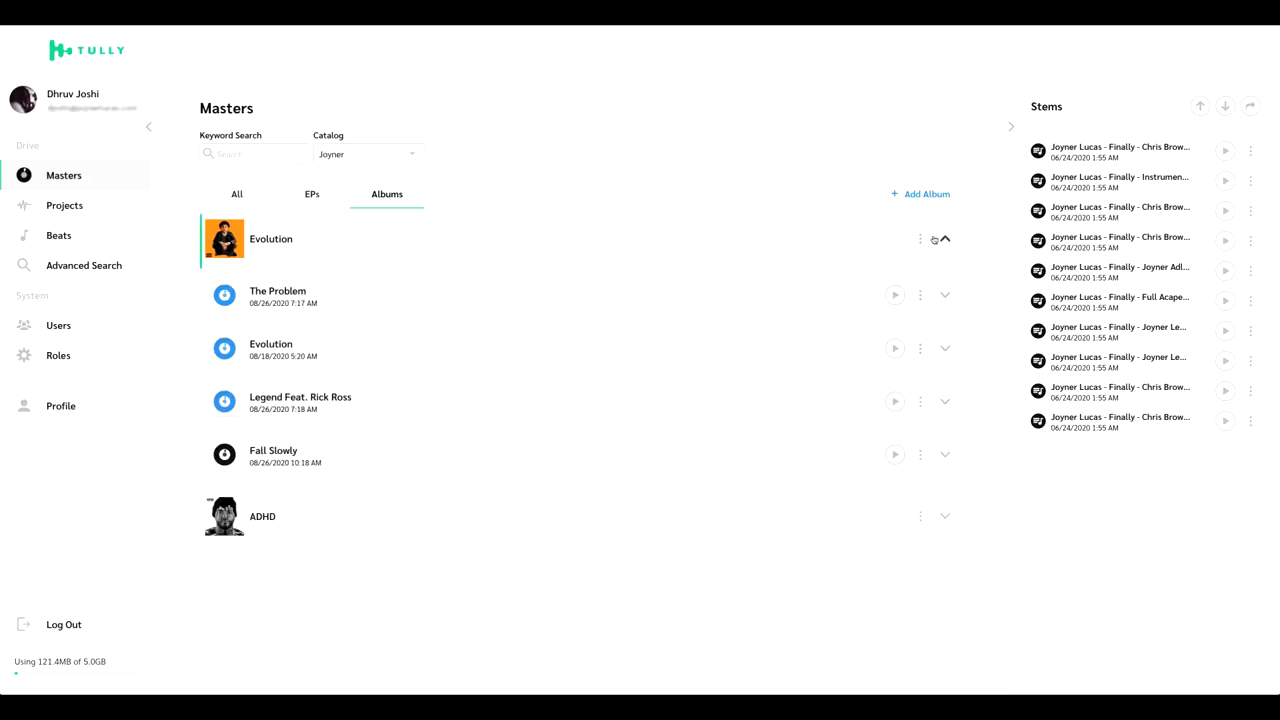
# Step: Search Drive for 'lotto' and show the actions for the JL004_08 Lotto result
pyautogui.click(919, 239)
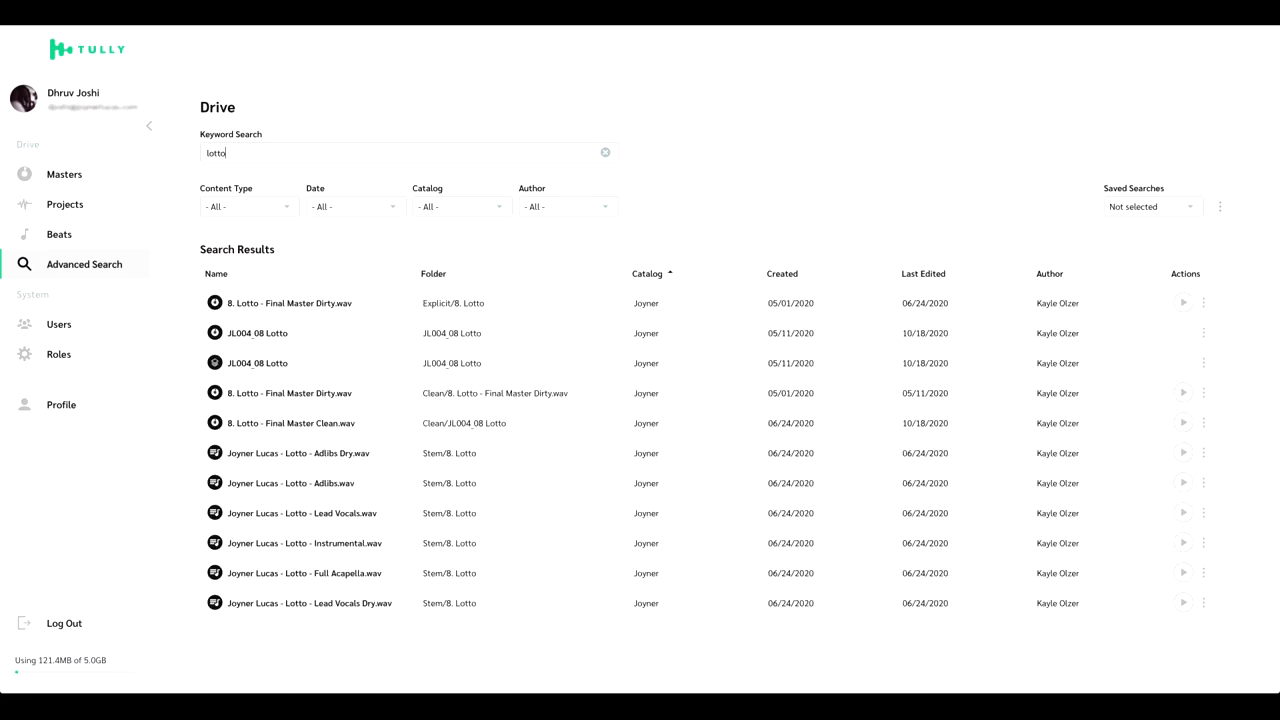
pyautogui.click(1204, 333)
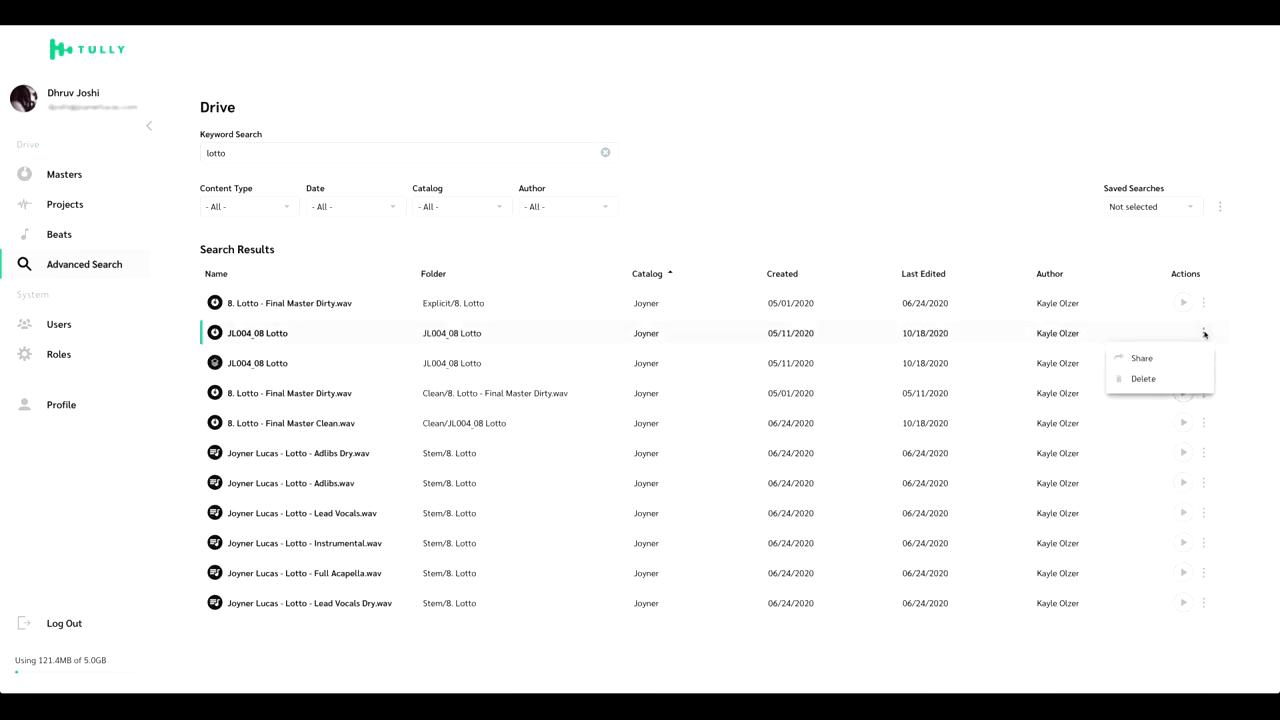
# Step: Share JL004_08 Lotto with Development Tully, granting Download and Upload permissions
pyautogui.click(1141, 358)
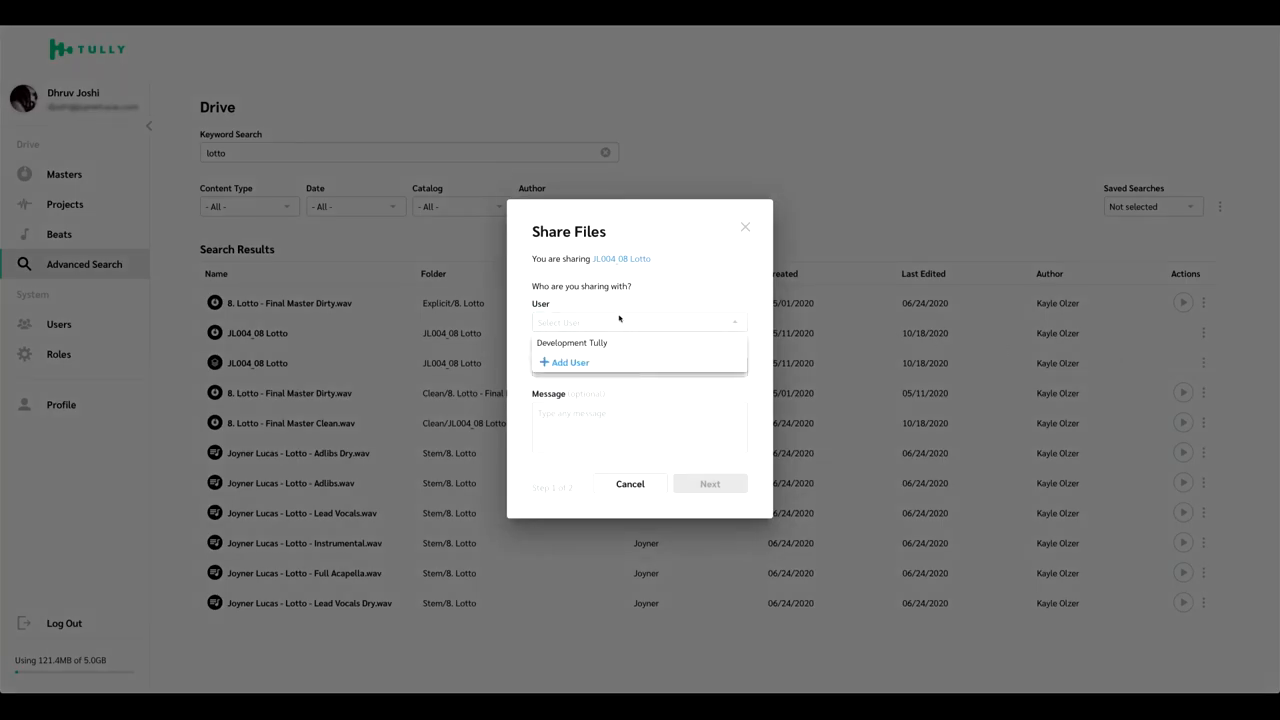
pyautogui.click(571, 342)
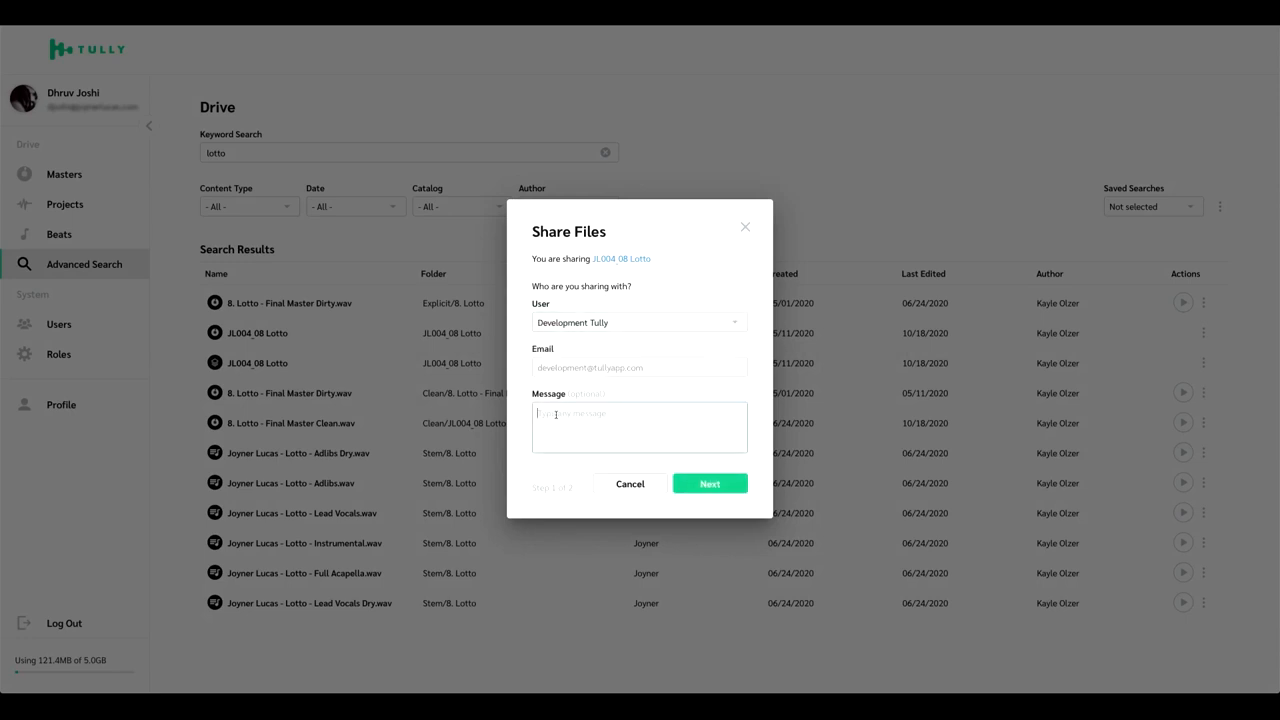
pyautogui.click(710, 484)
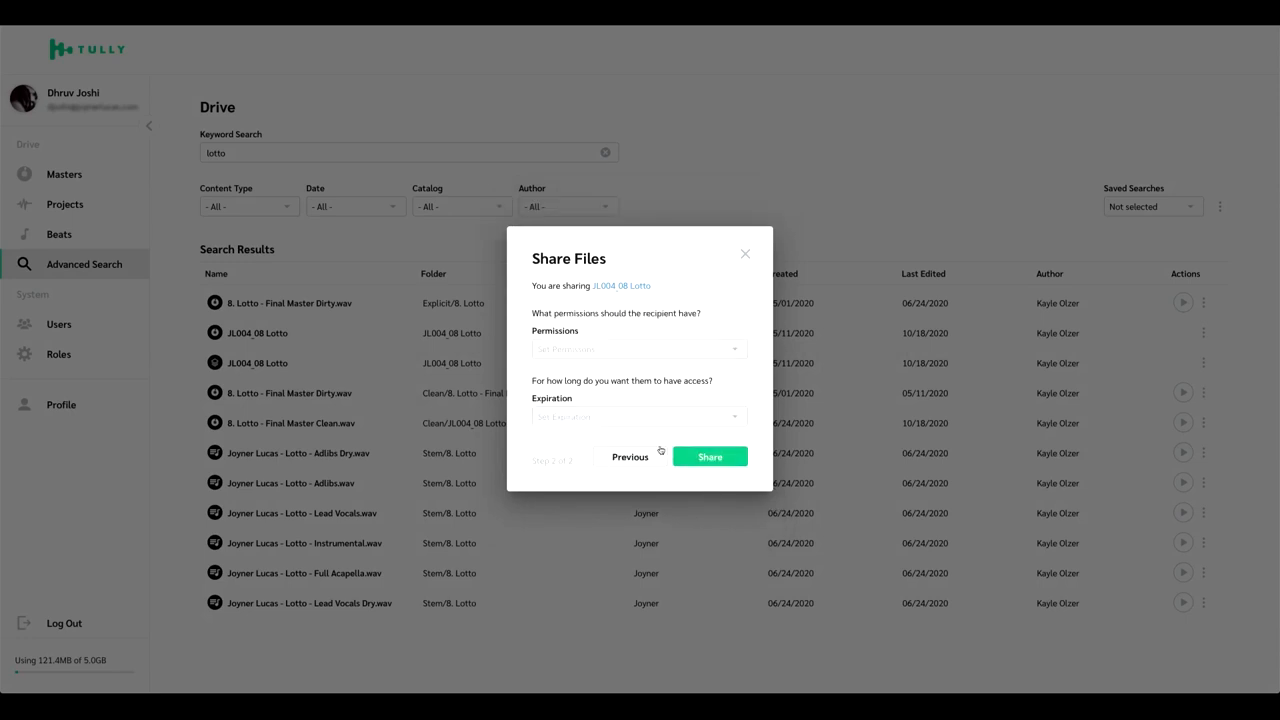
pyautogui.click(638, 348)
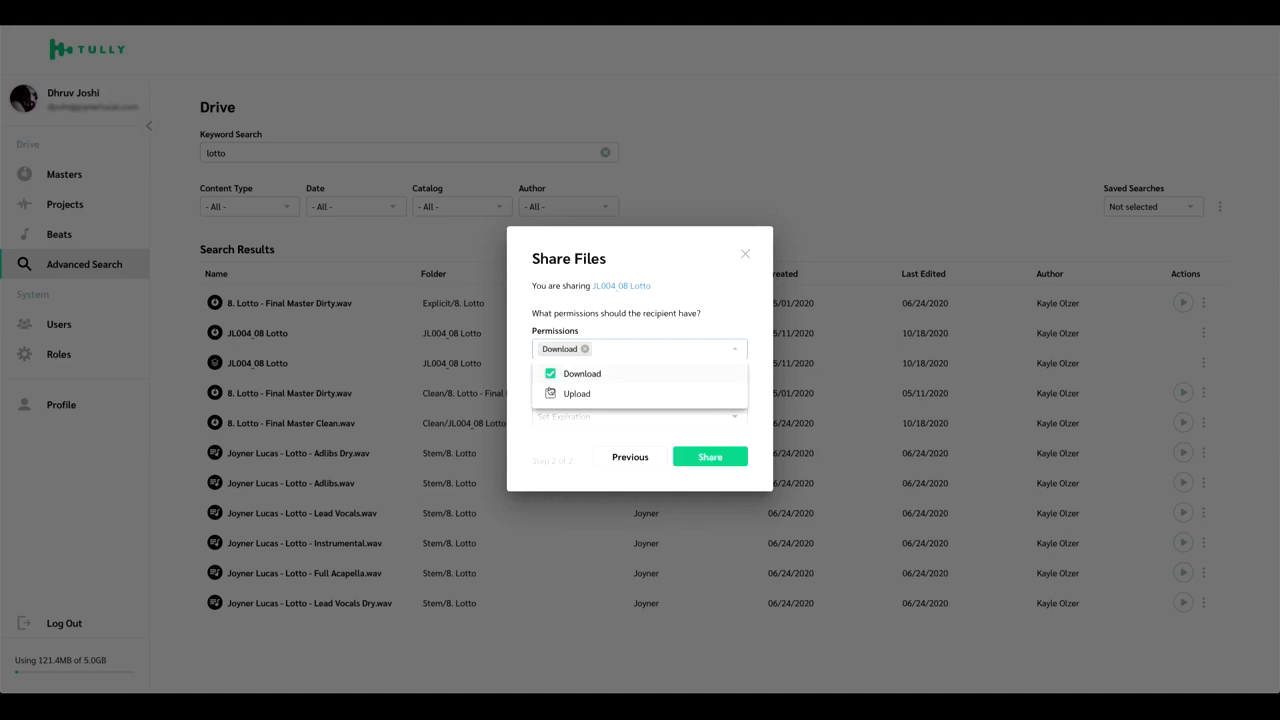
pyautogui.click(576, 393)
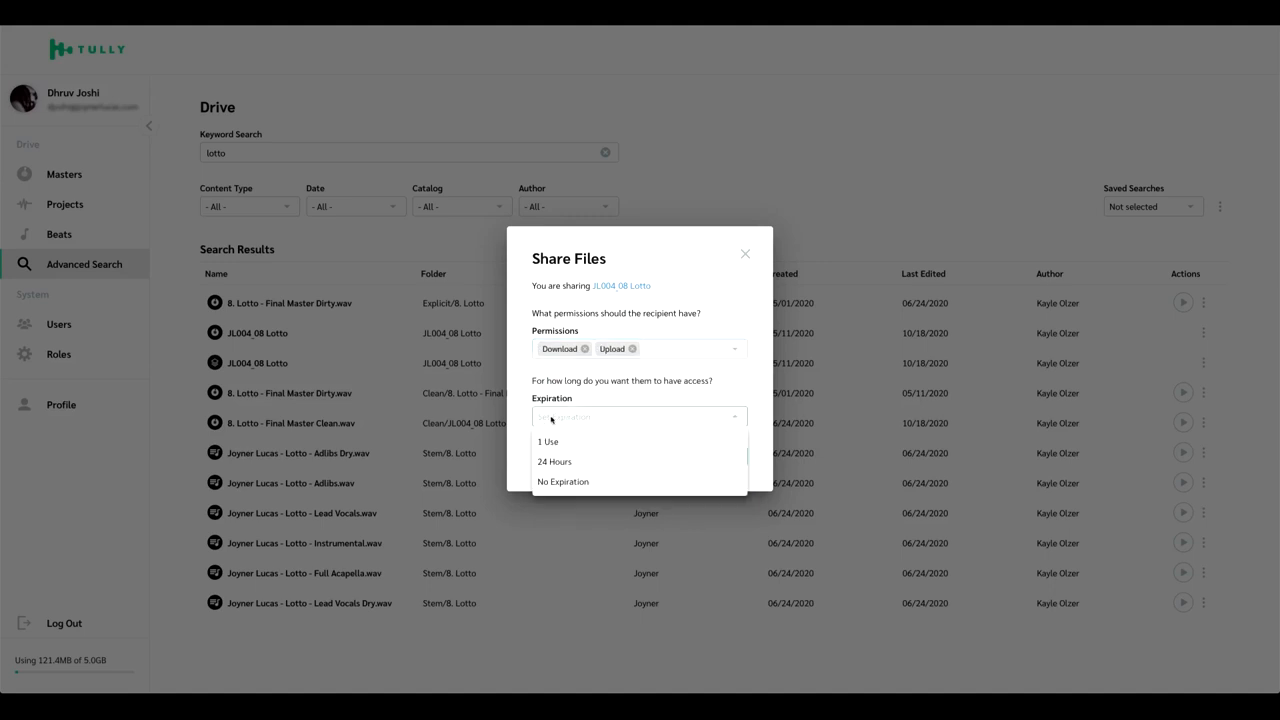